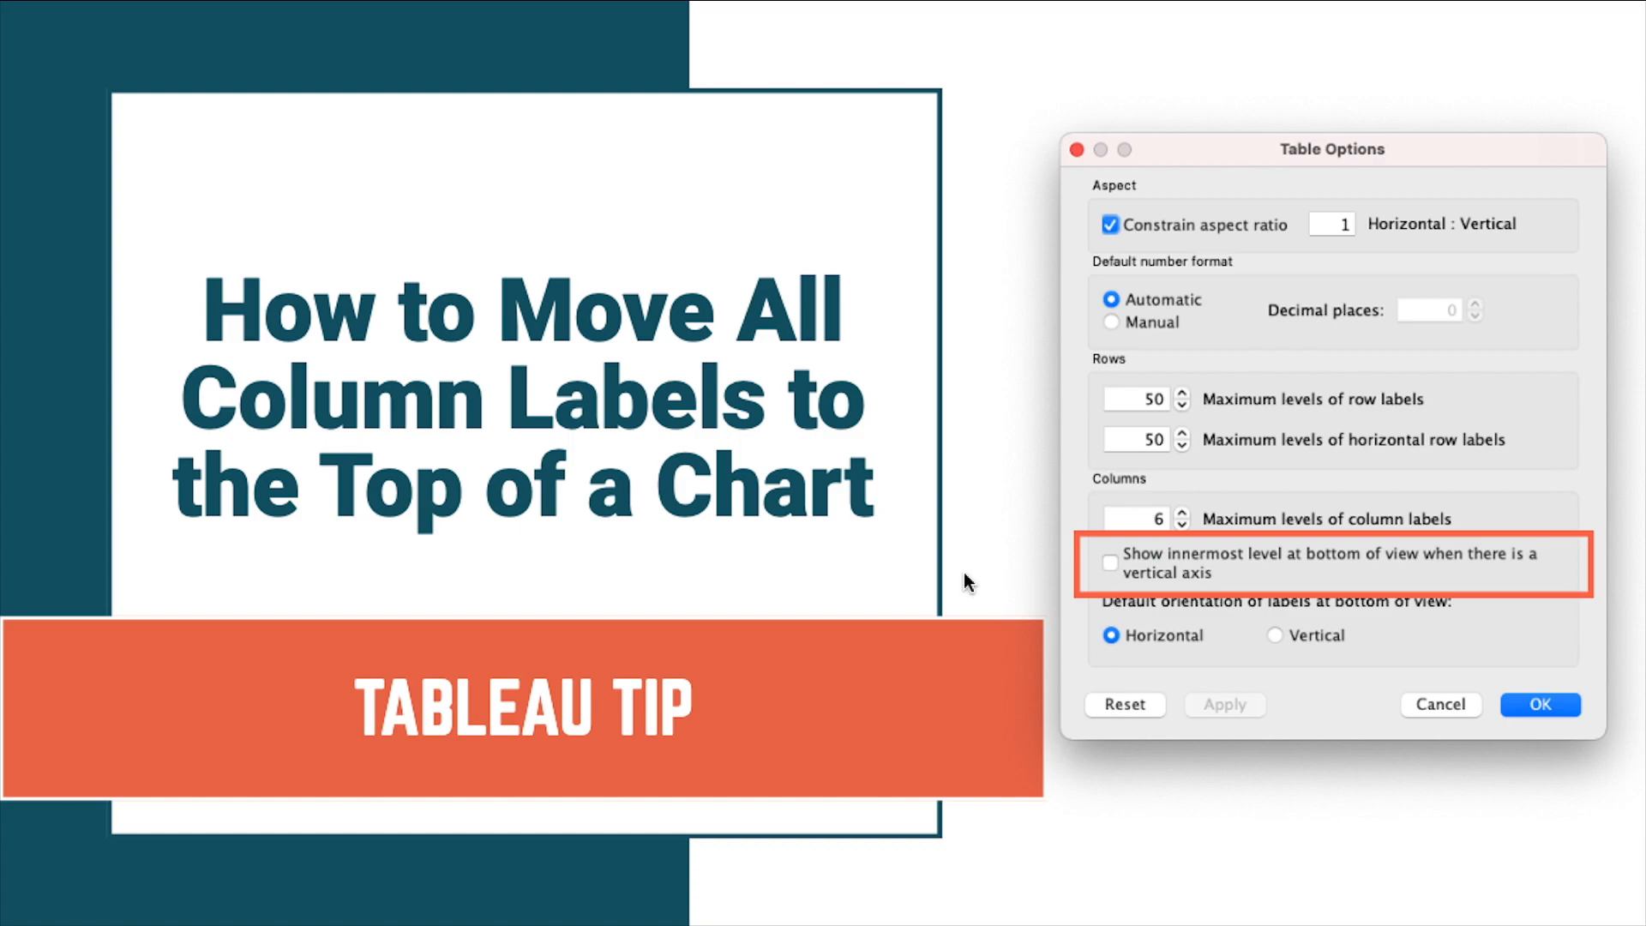
Step: Select All on the Marks card and open Analysis > Table Layout > Advanced
click(1537, 703)
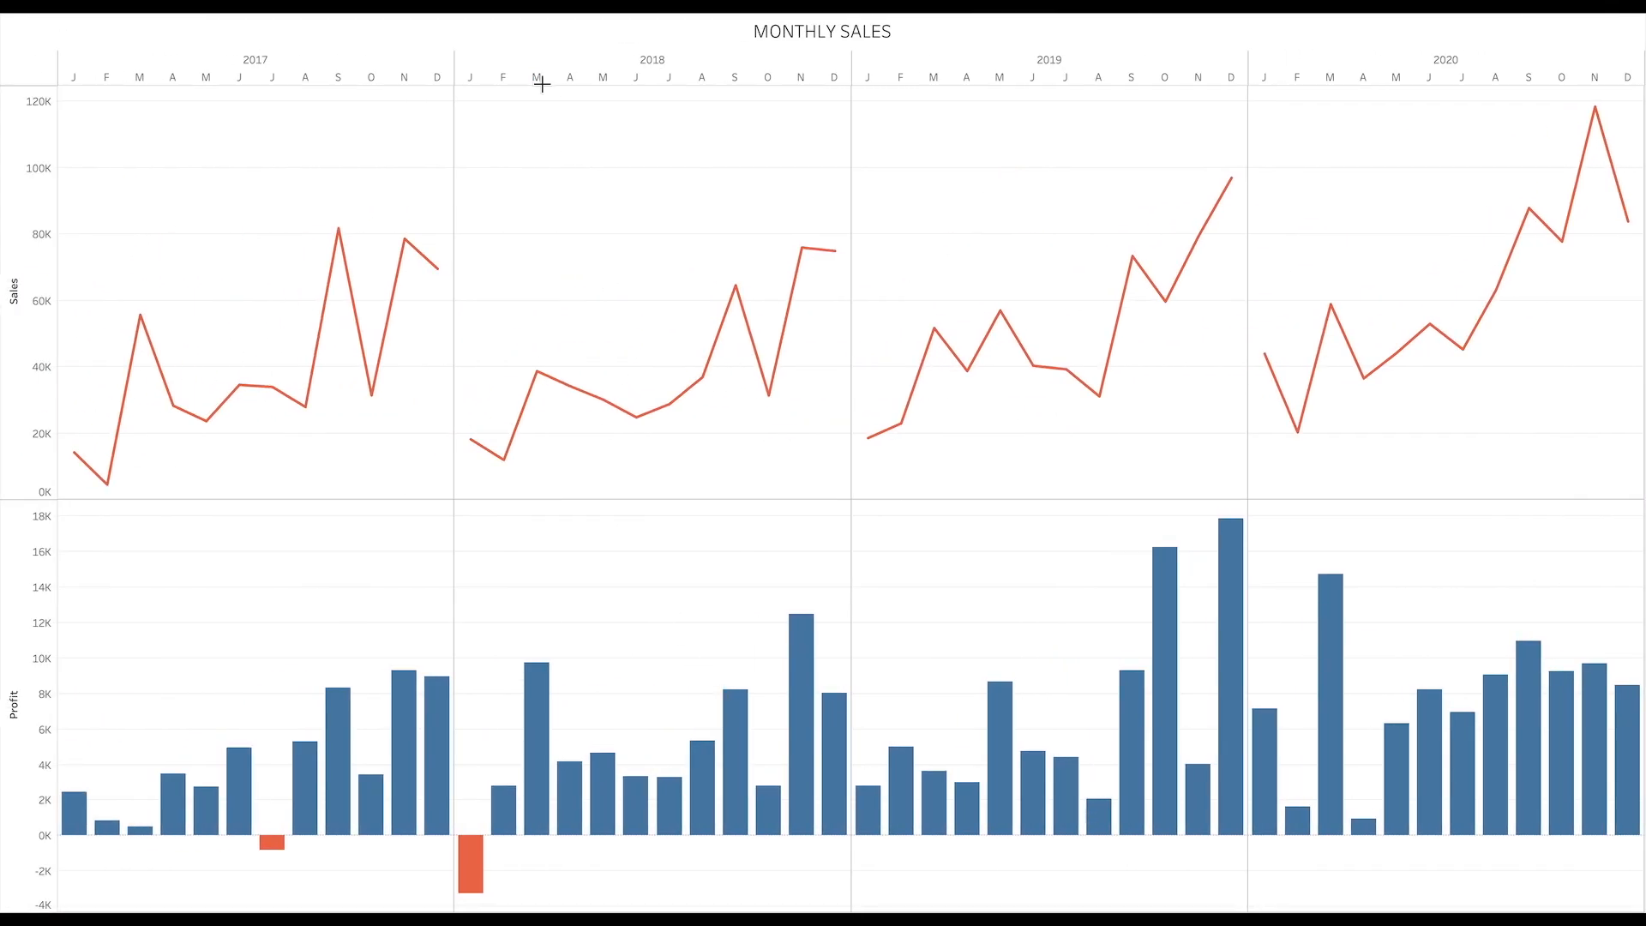
mouse_move(678, 149)
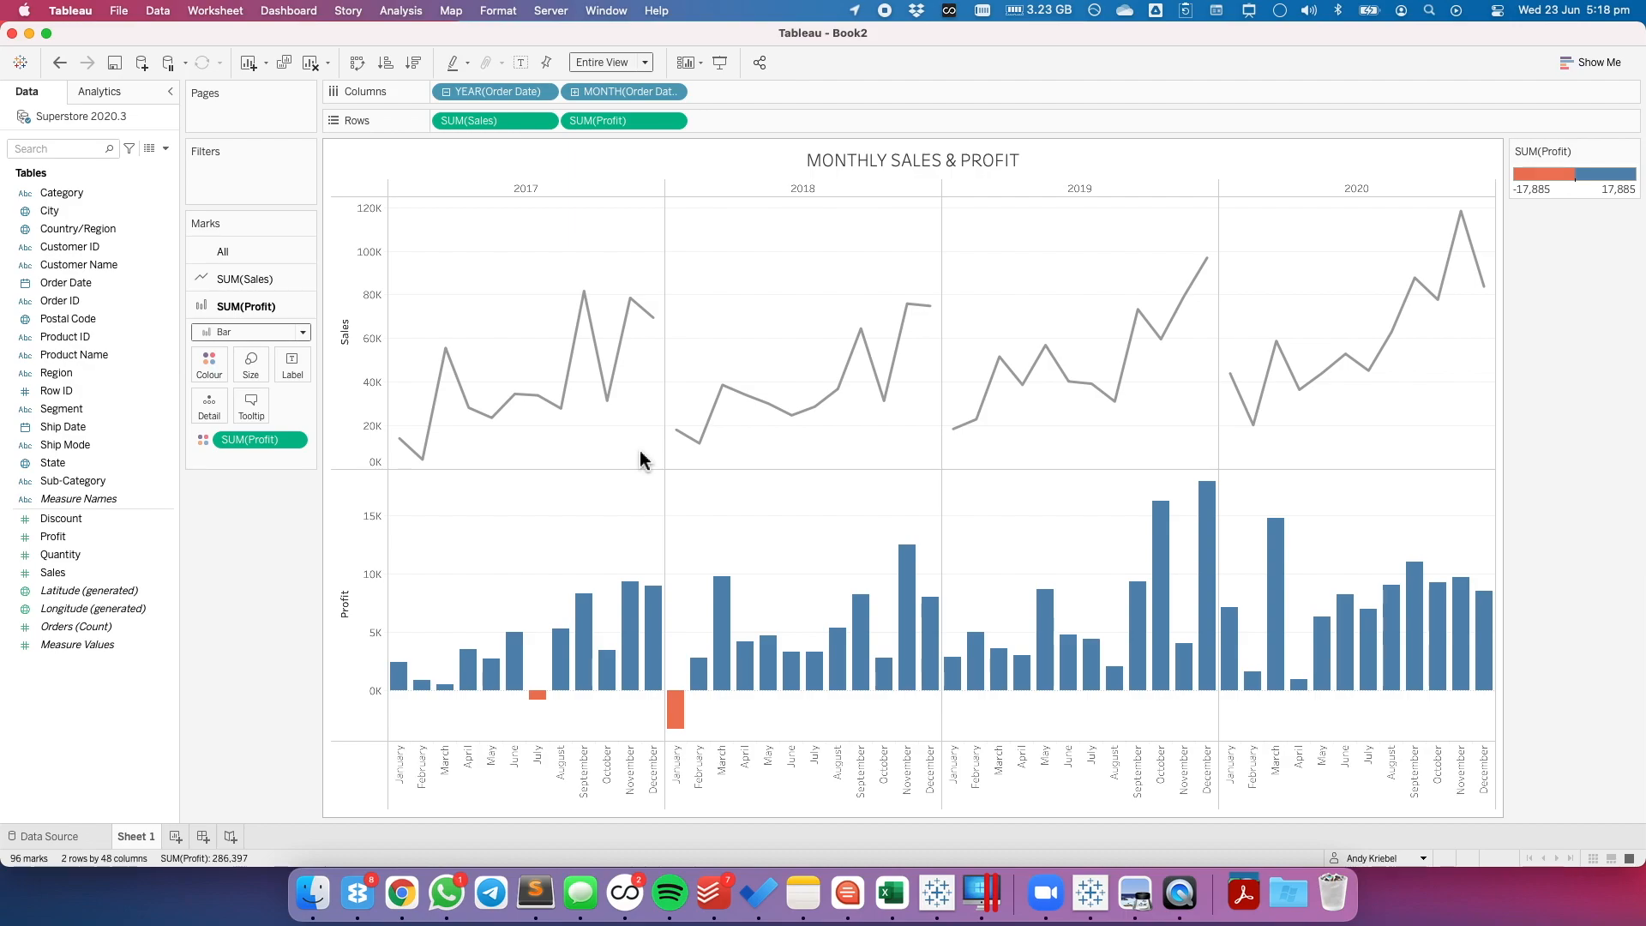
click(221, 251)
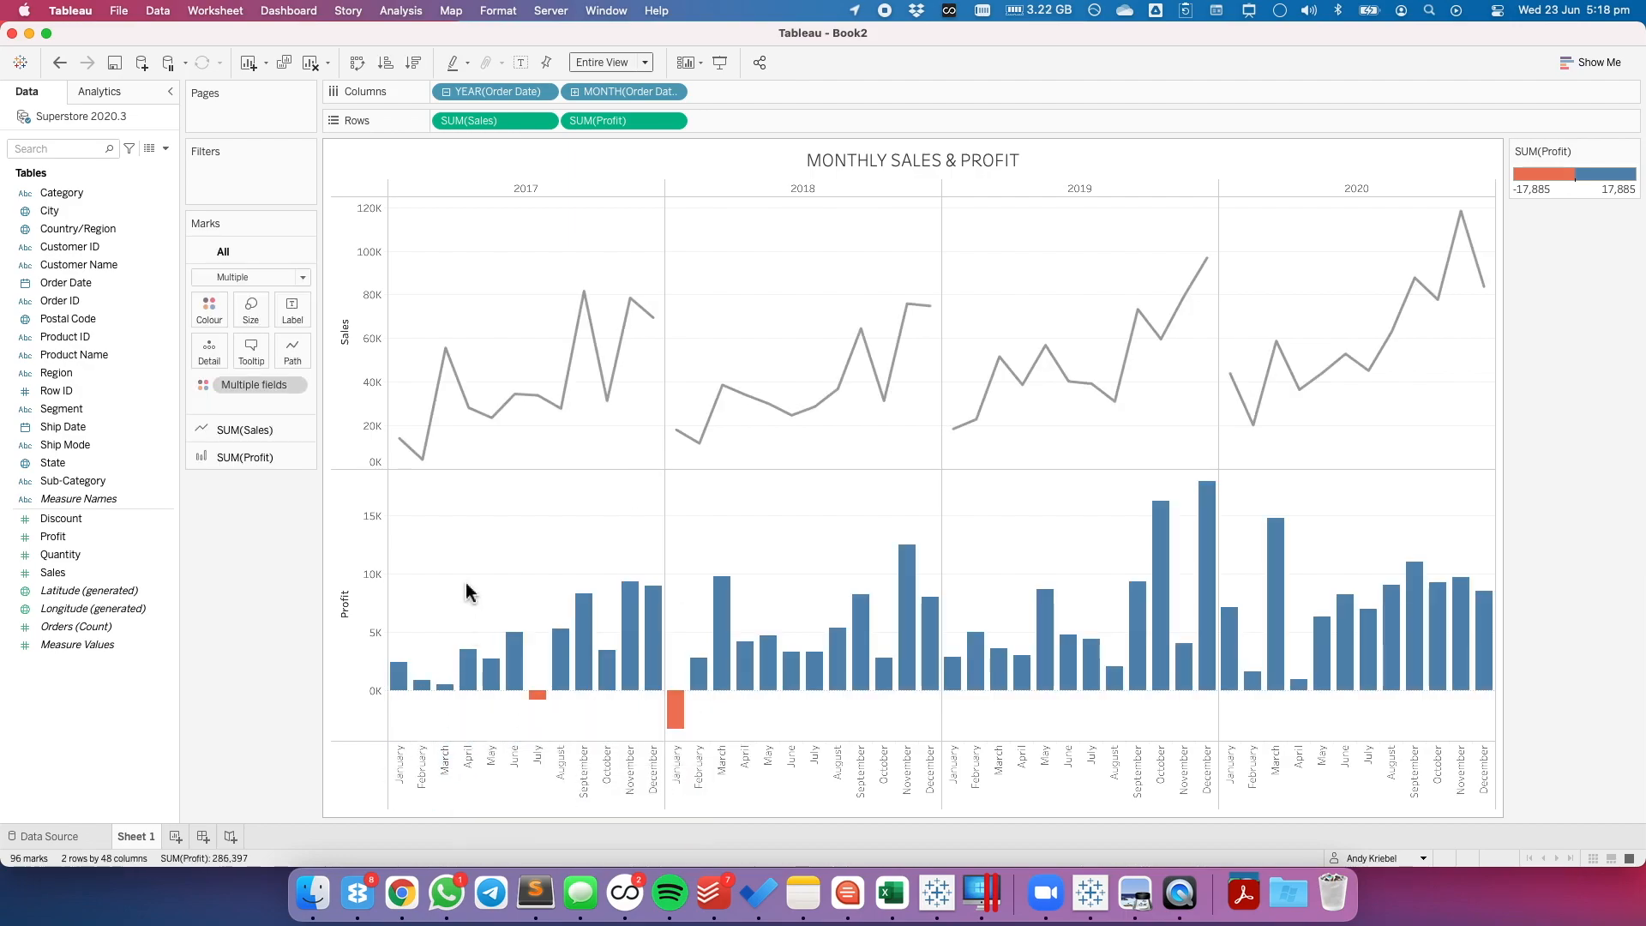
mouse_move(581, 378)
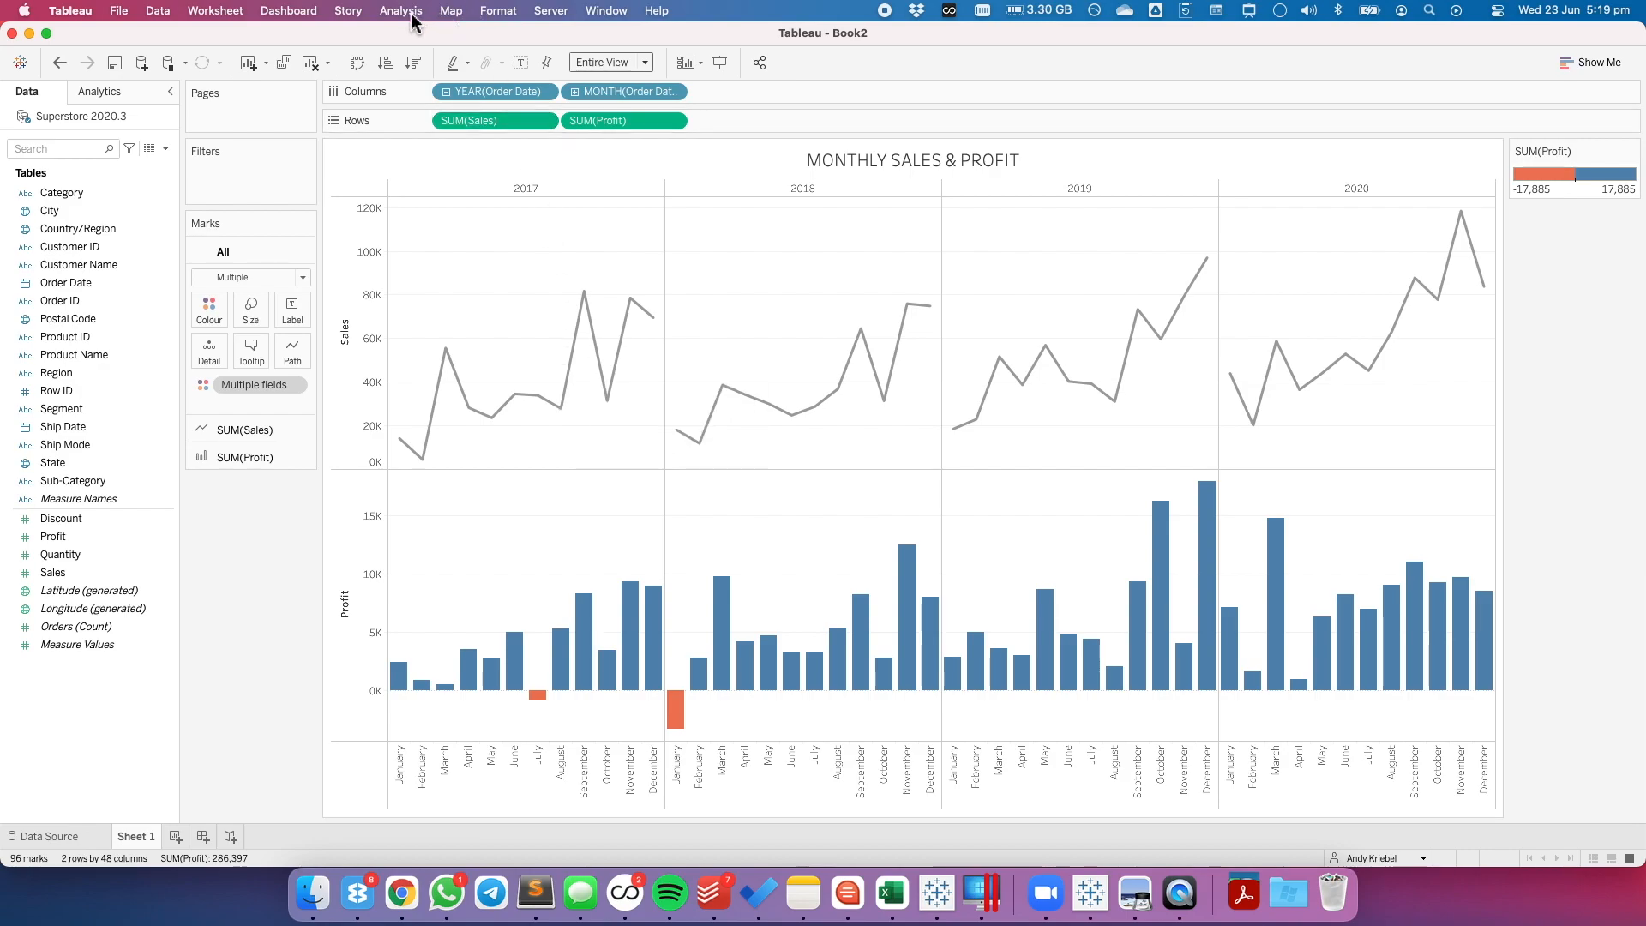
click(401, 11)
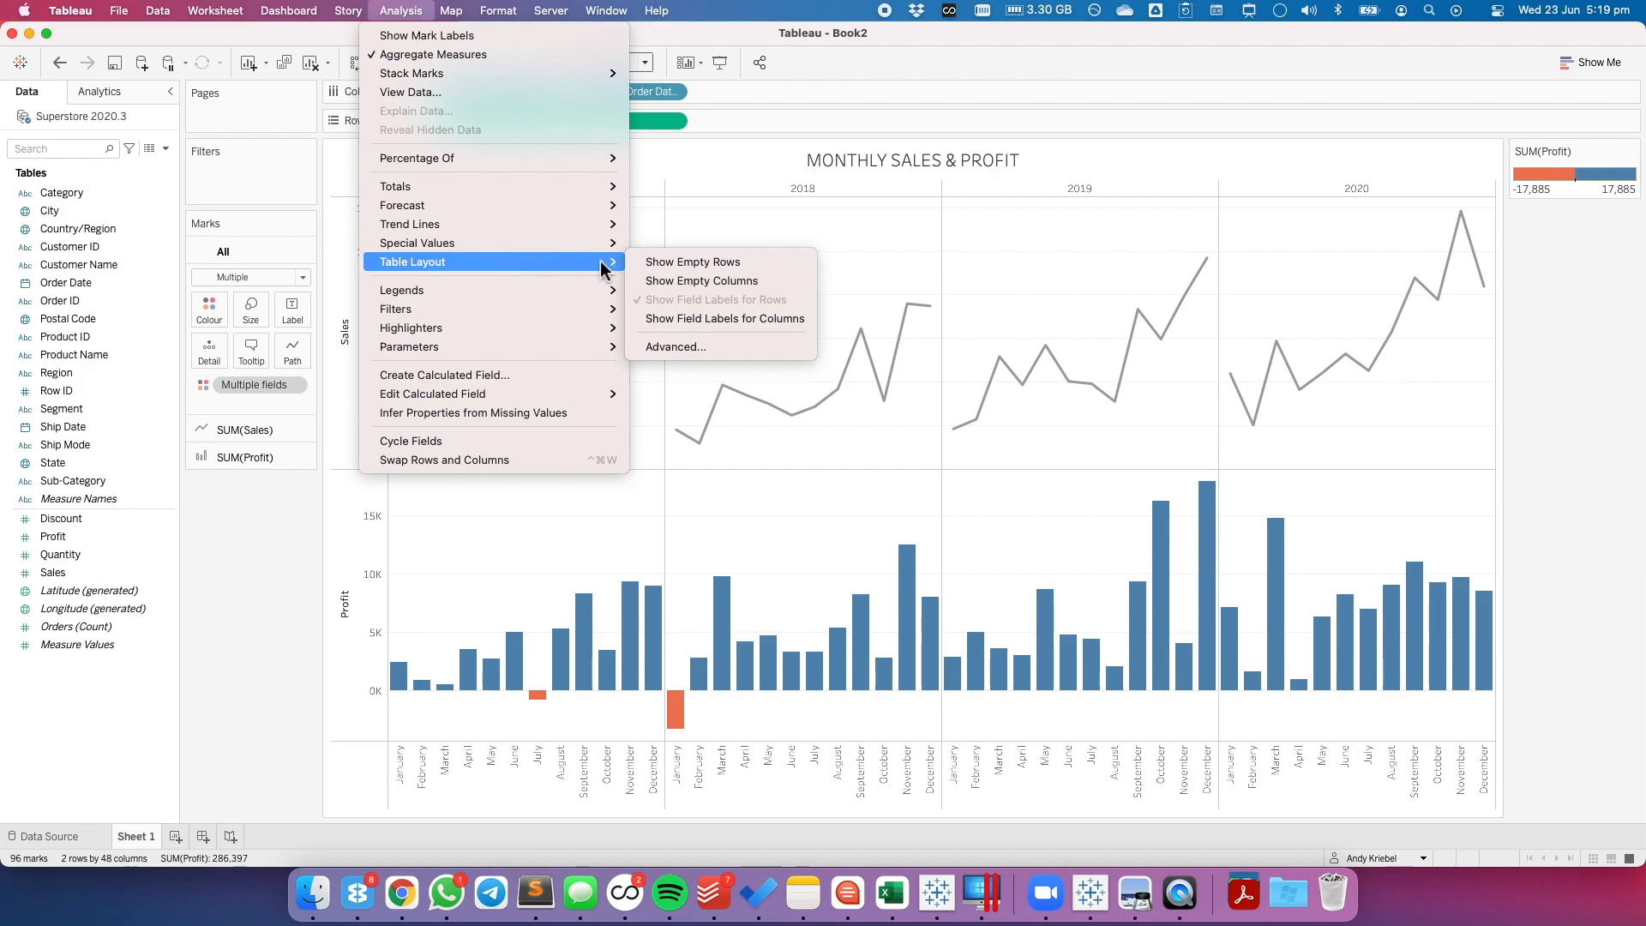
mouse_move(675, 347)
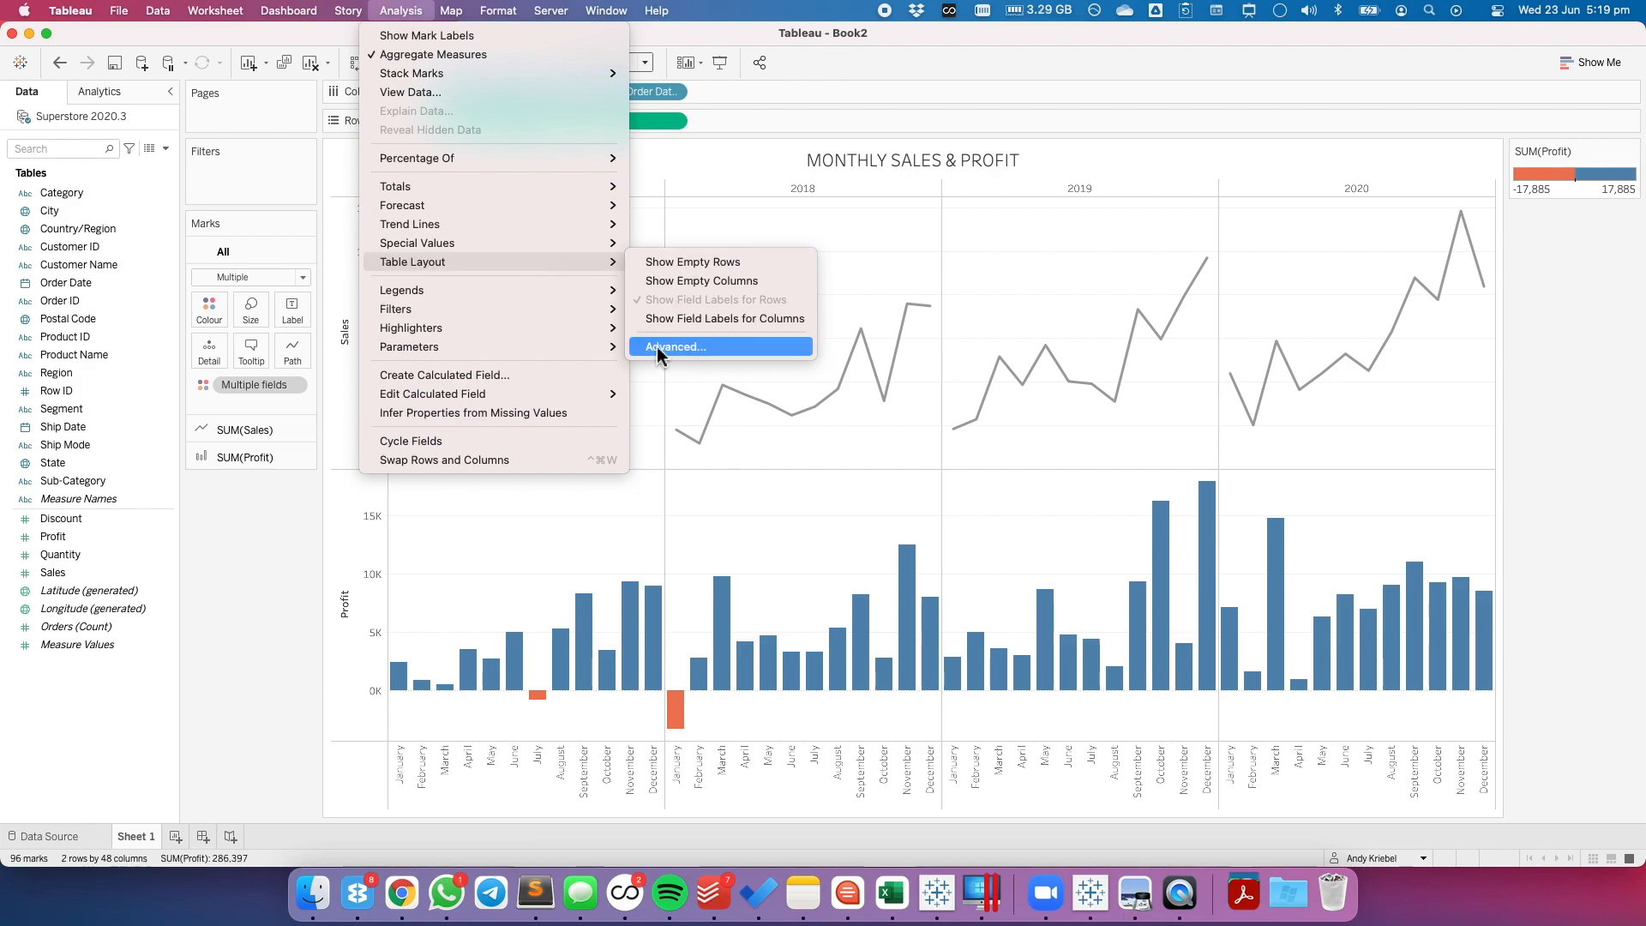
click(676, 346)
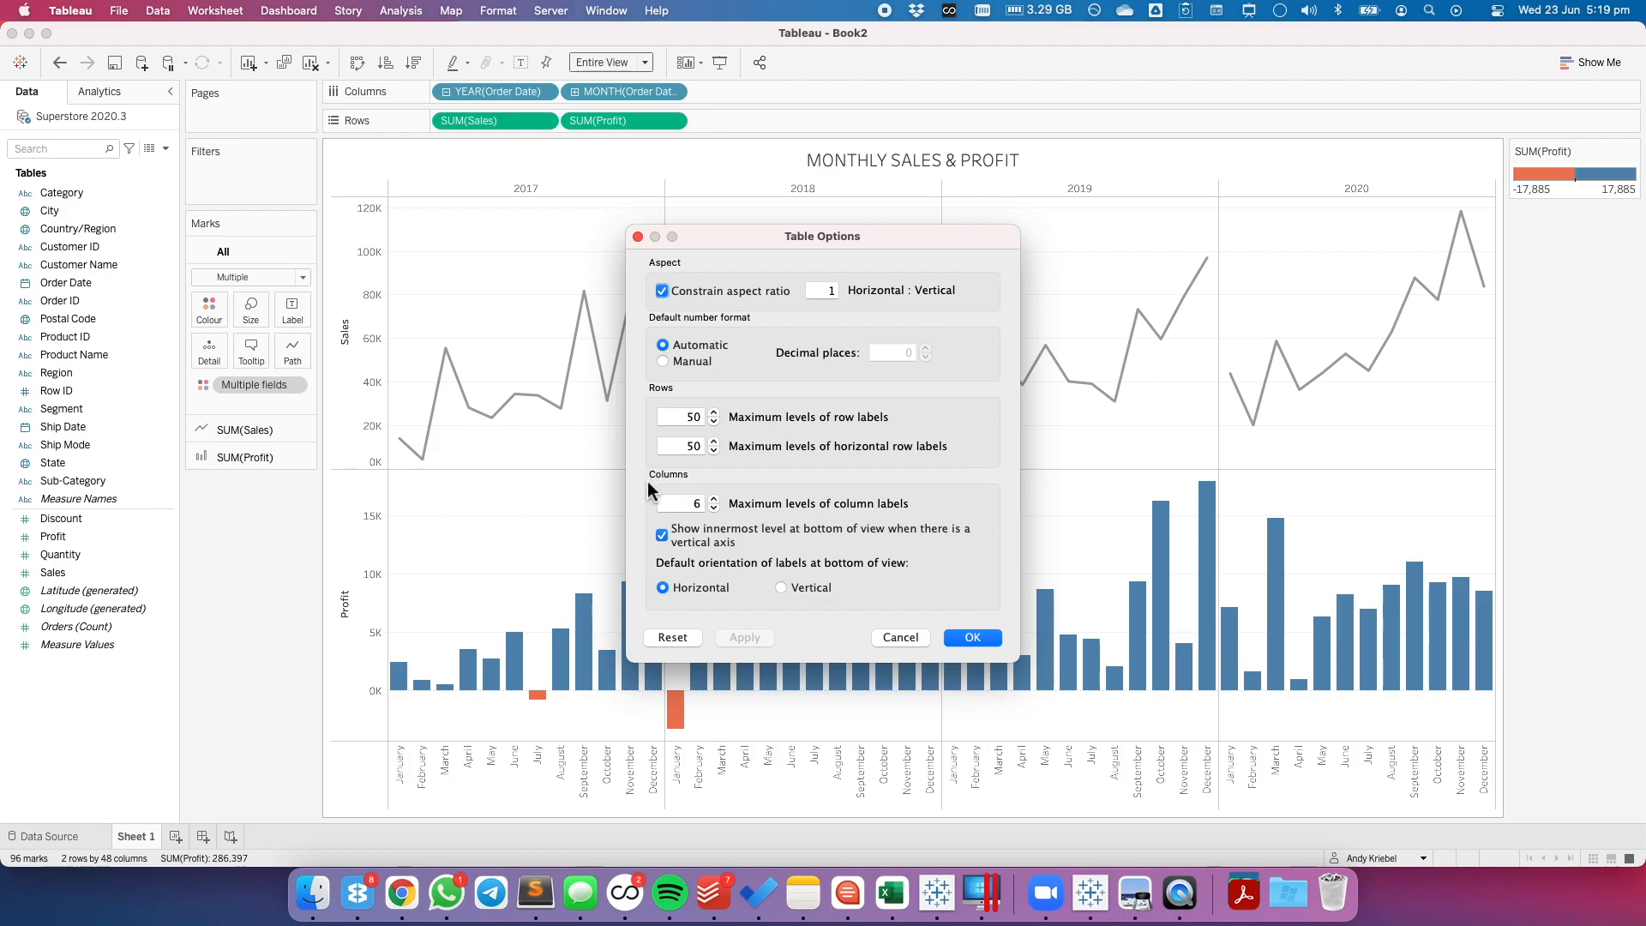
mouse_move(840, 543)
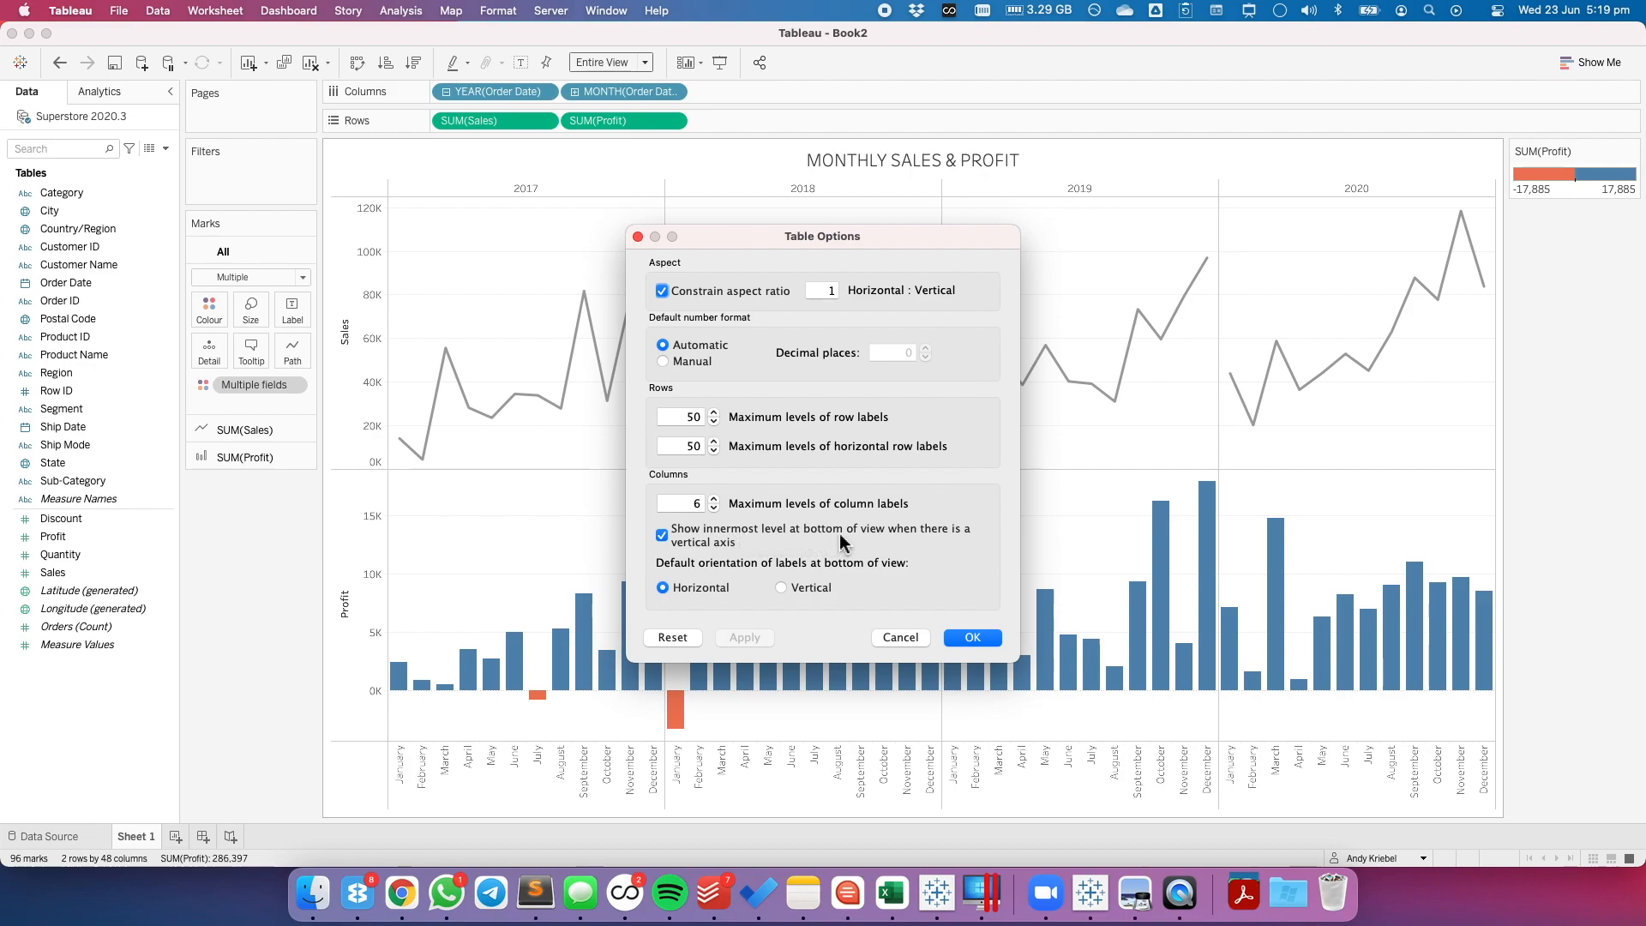
mouse_move(976, 543)
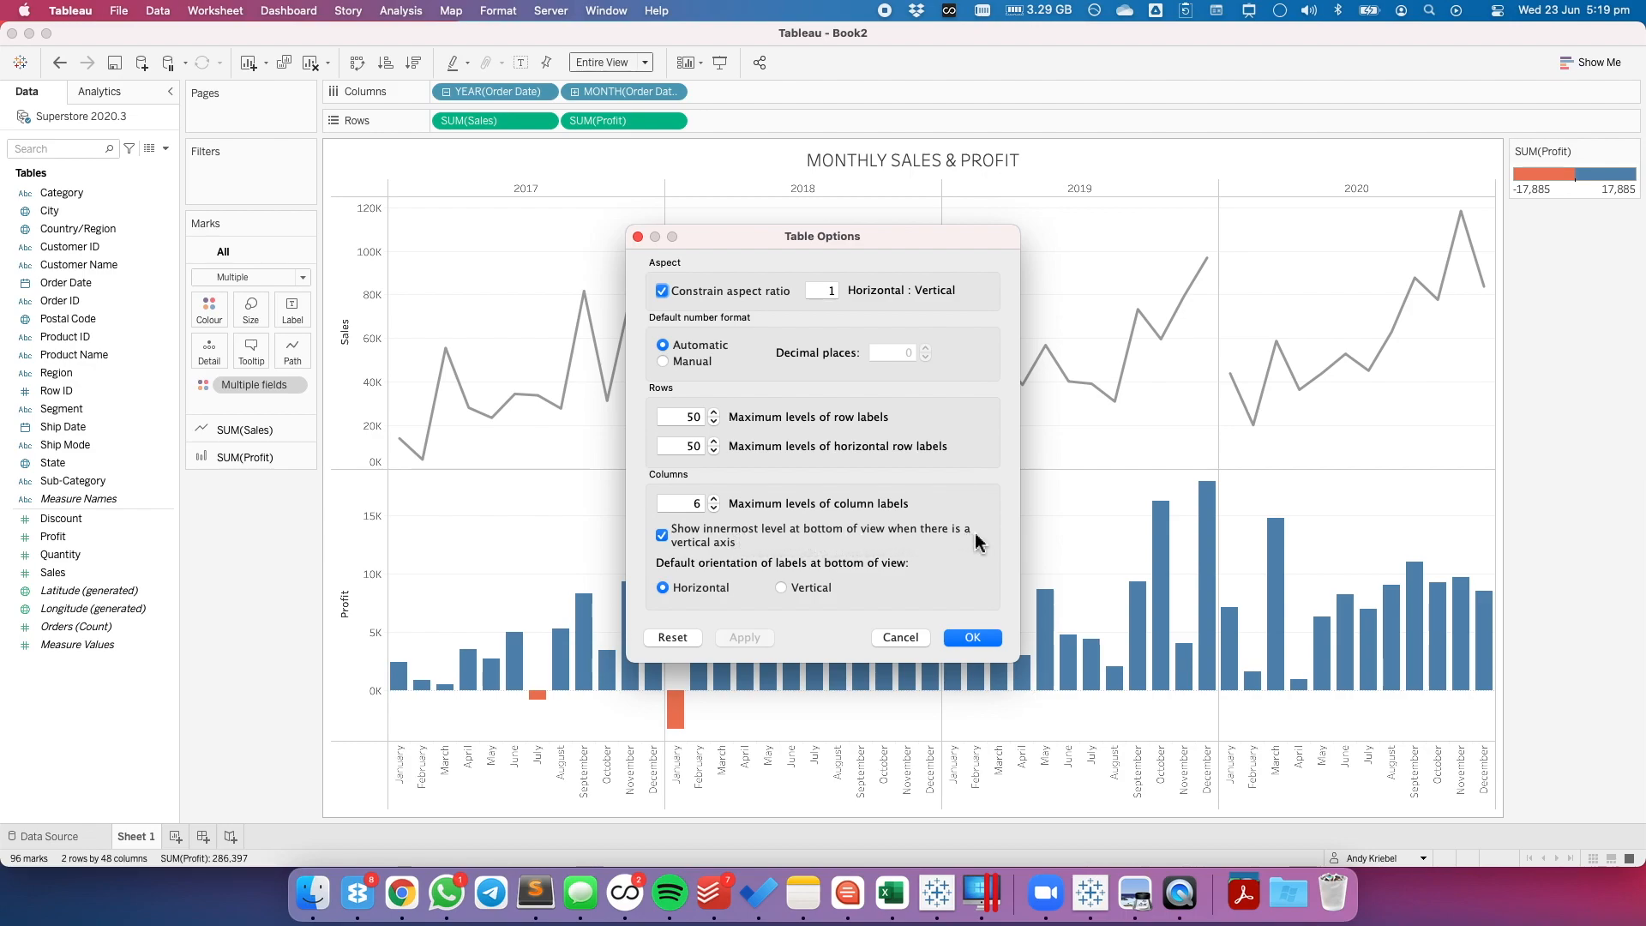
mouse_move(729, 561)
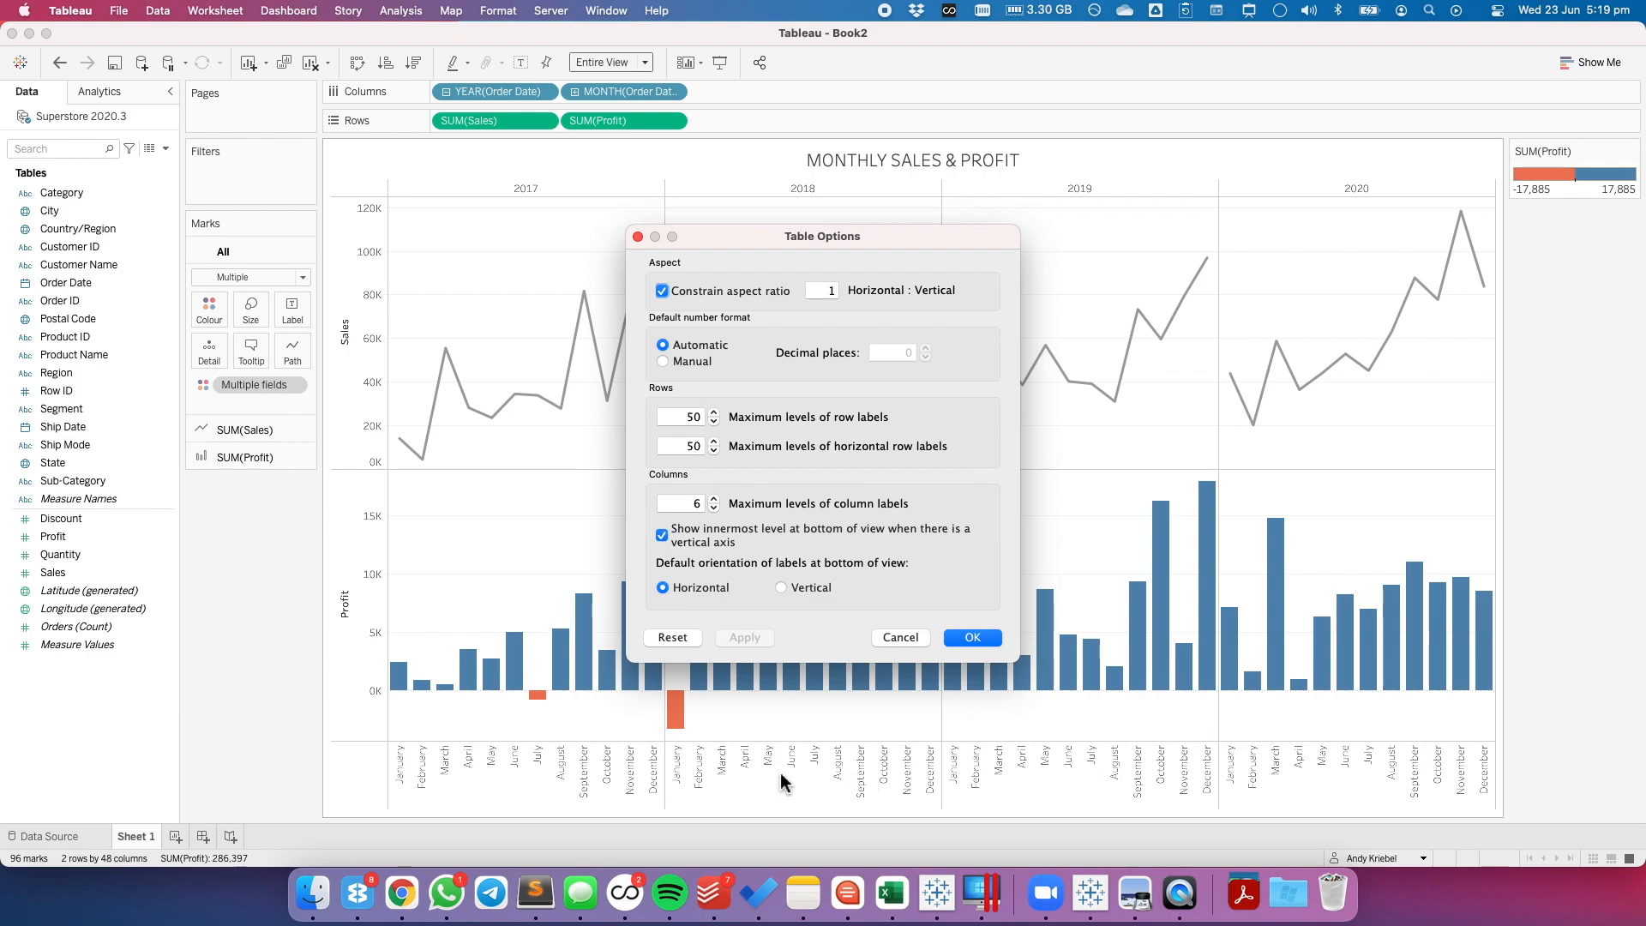
mouse_move(775, 781)
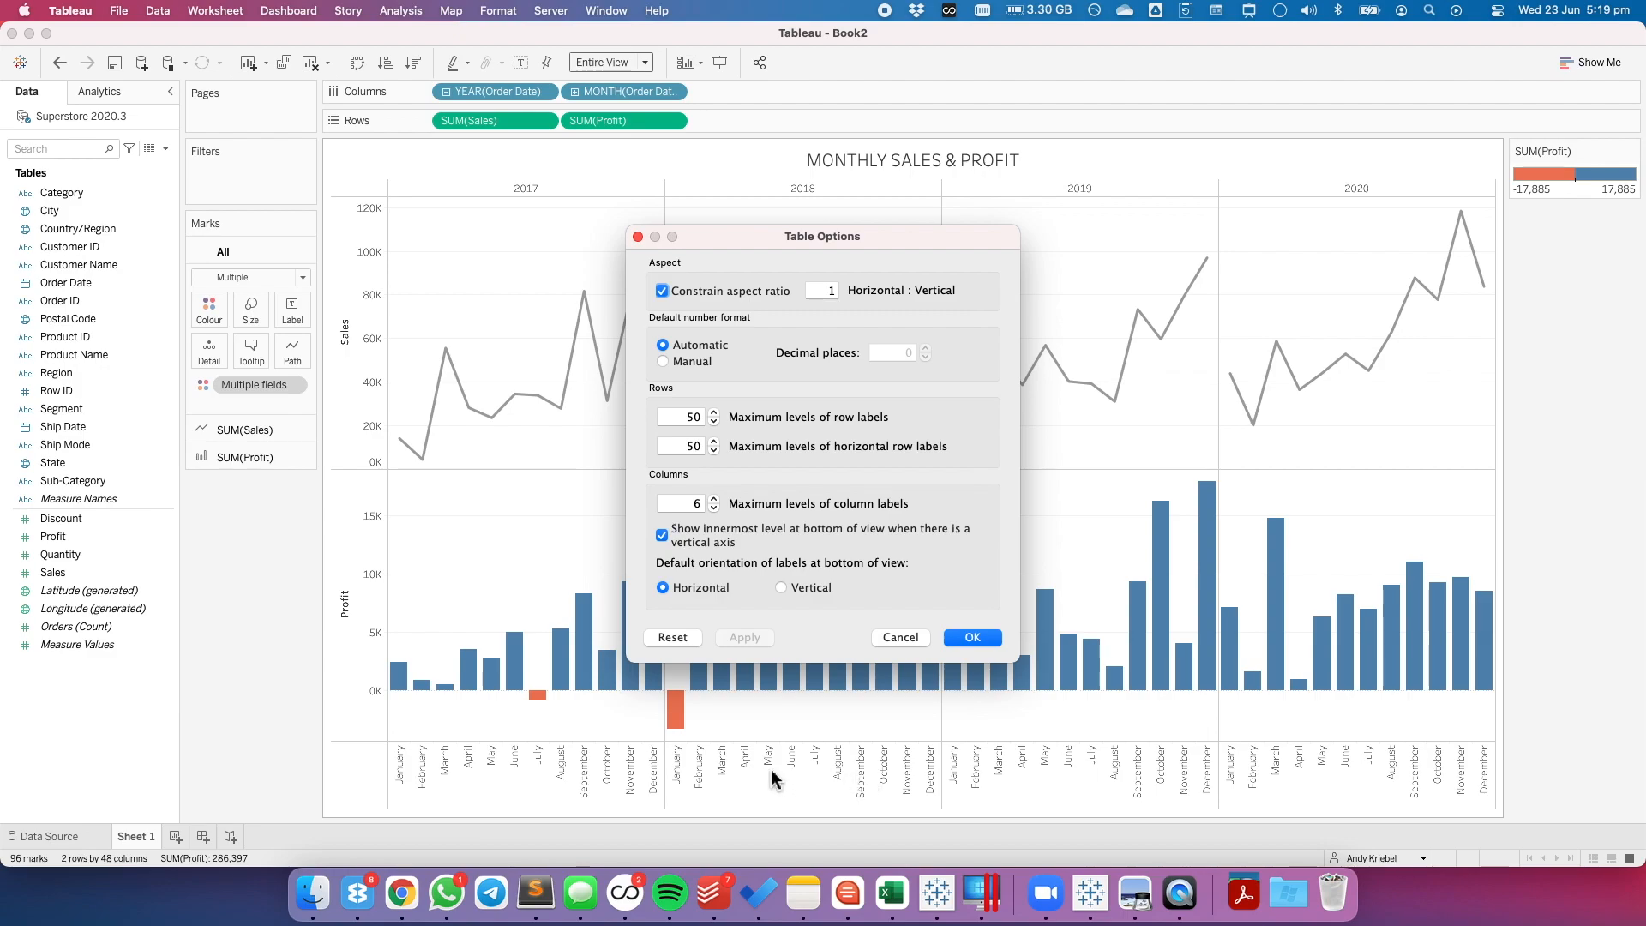
Step: Turn off 'Show innermost level at bottom of view' and confirm with OK
click(661, 535)
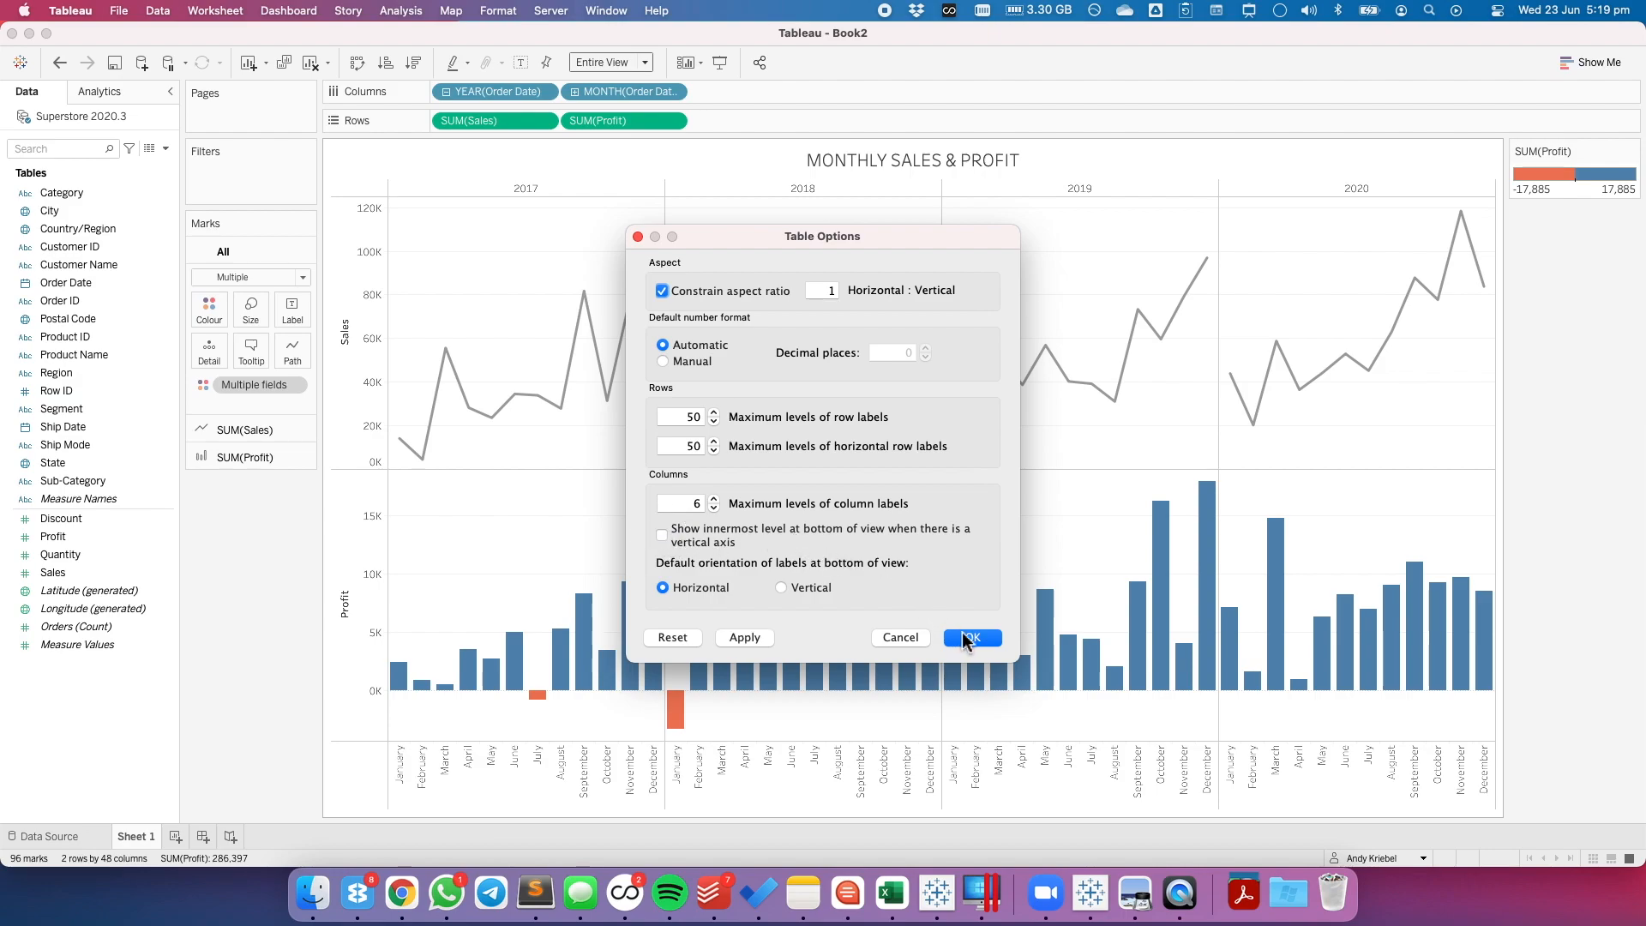
click(968, 638)
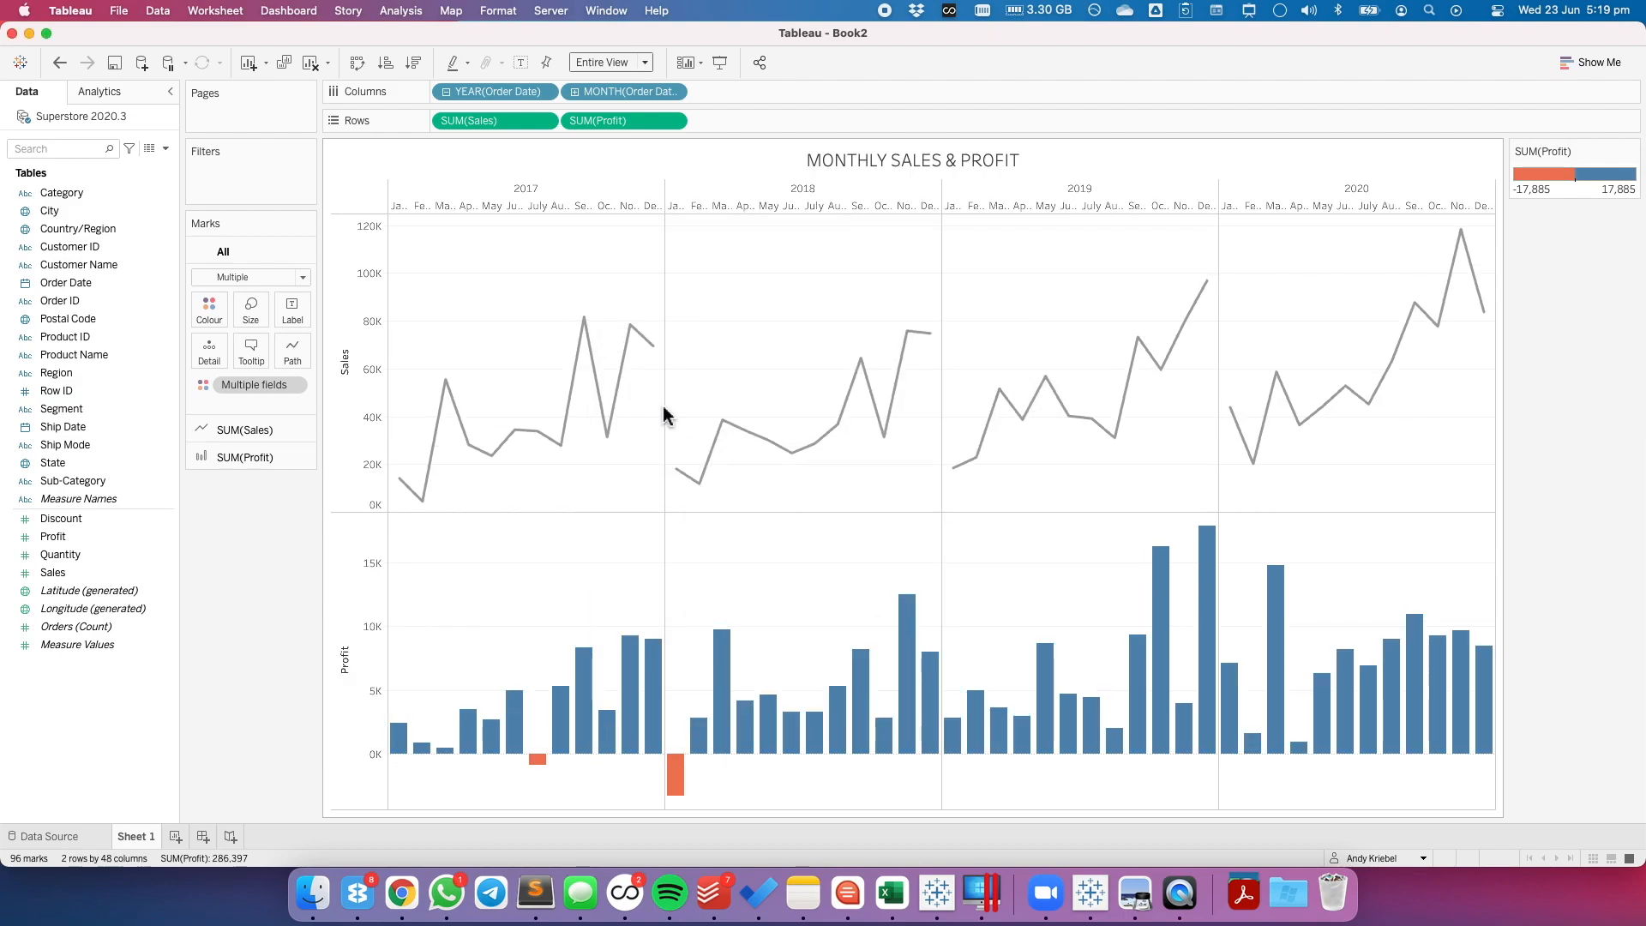